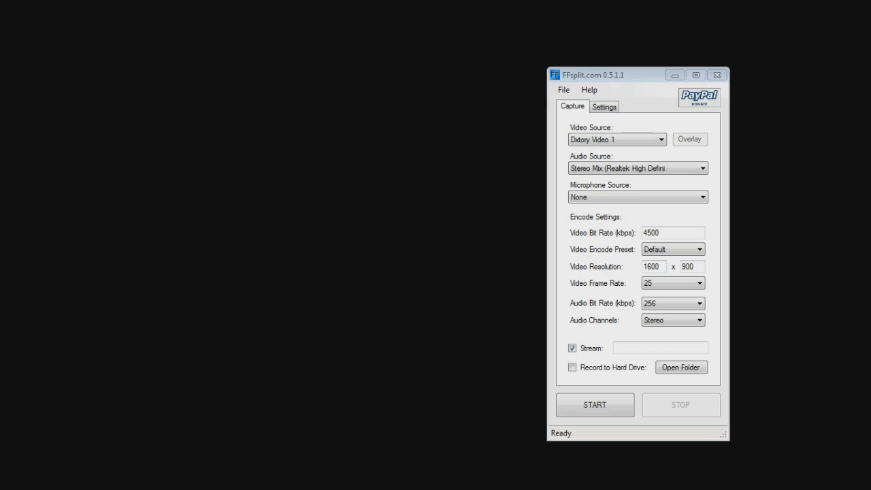
- Show the list of available video sources on the Capture tab
click(613, 139)
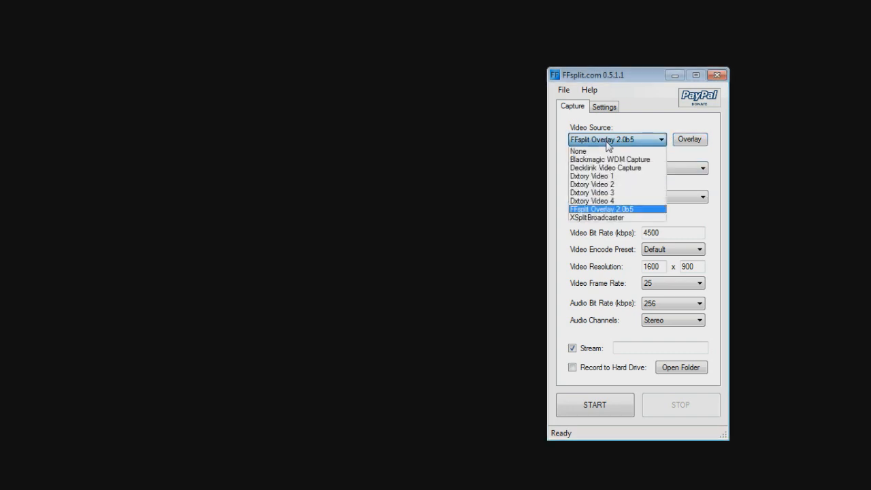
mouse_move(592, 184)
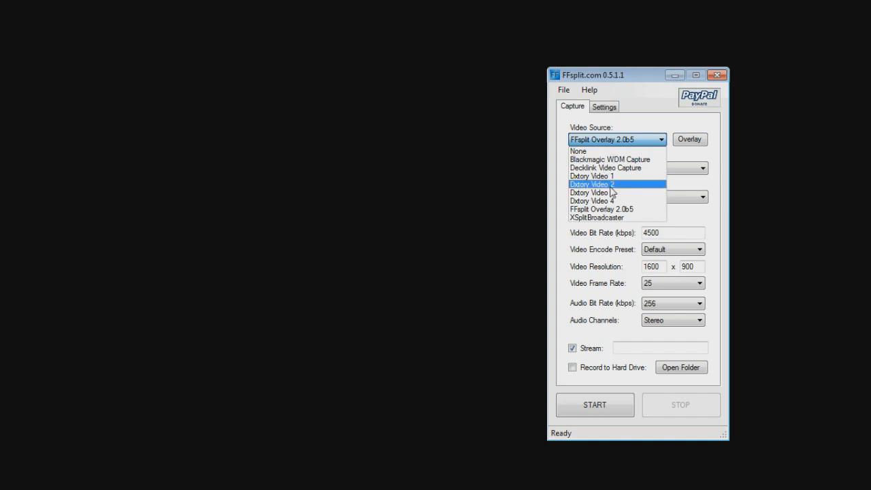
mouse_move(637, 168)
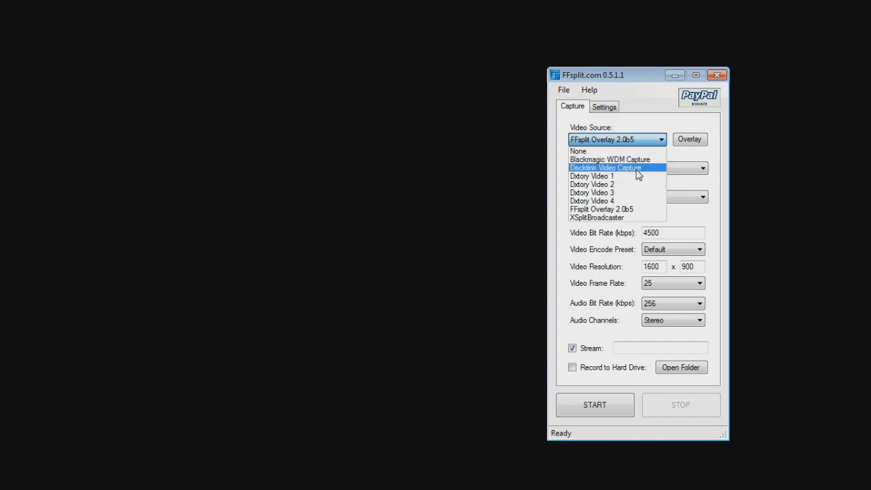
mouse_move(638, 184)
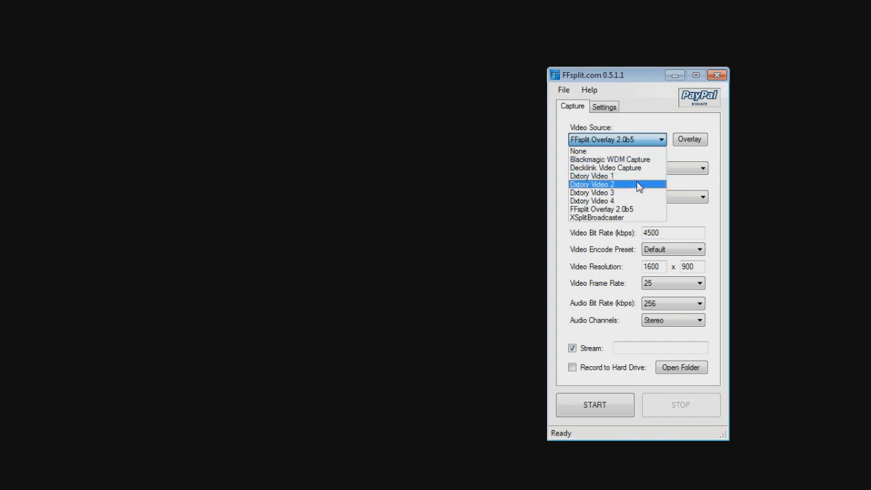
mouse_move(614, 213)
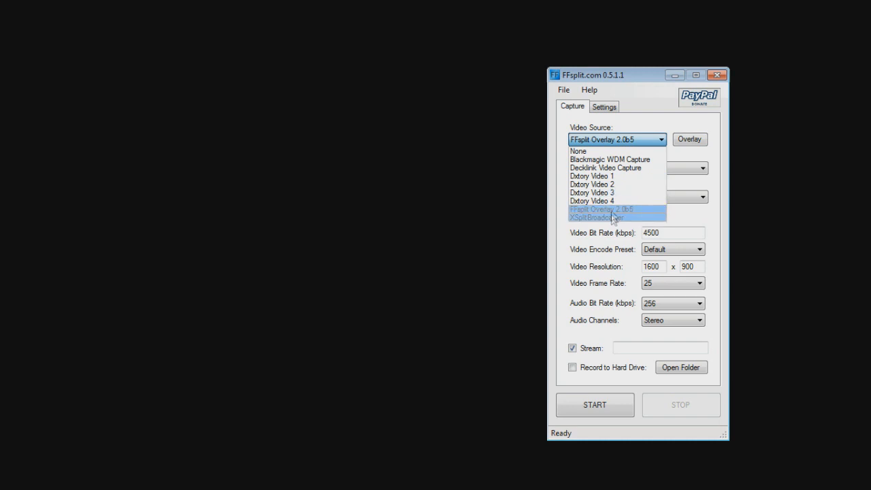
mouse_move(609, 218)
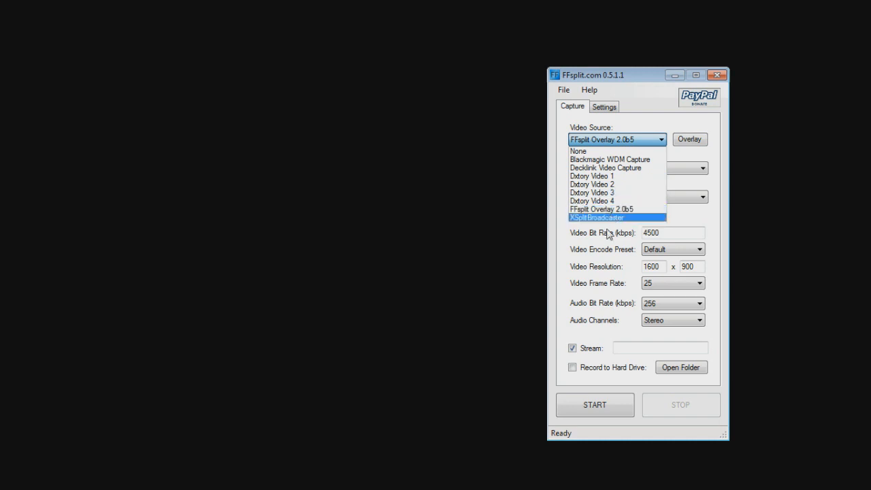
mouse_move(584, 226)
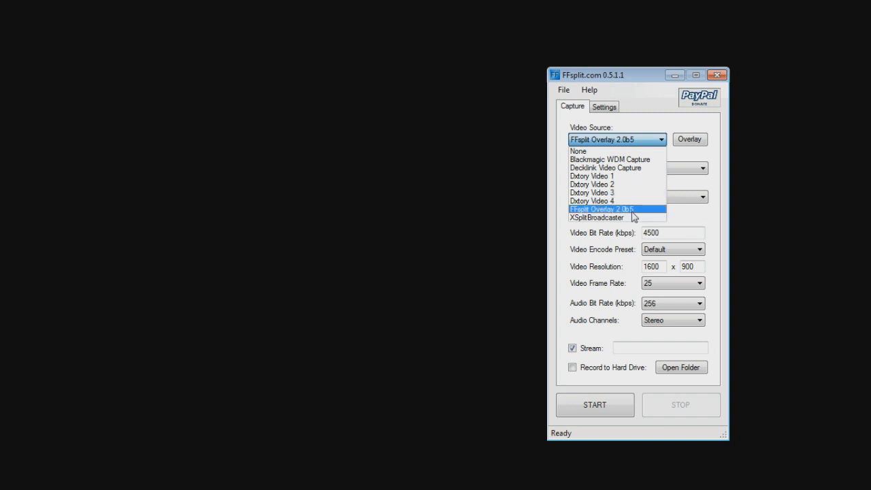
- Keep FFsplit Overlay 2.0b5 selected as the video source
click(601, 209)
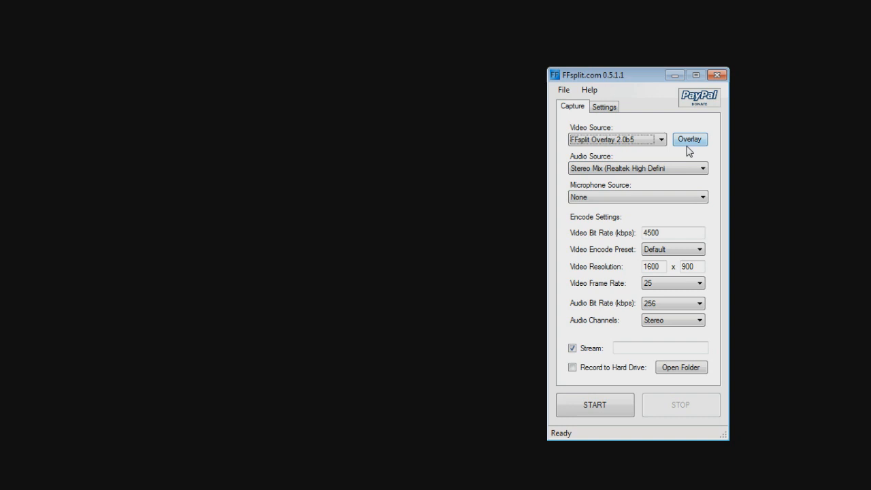
- Bring up the Overlay Manager and pick the CPU usage history window as the capture region
click(690, 139)
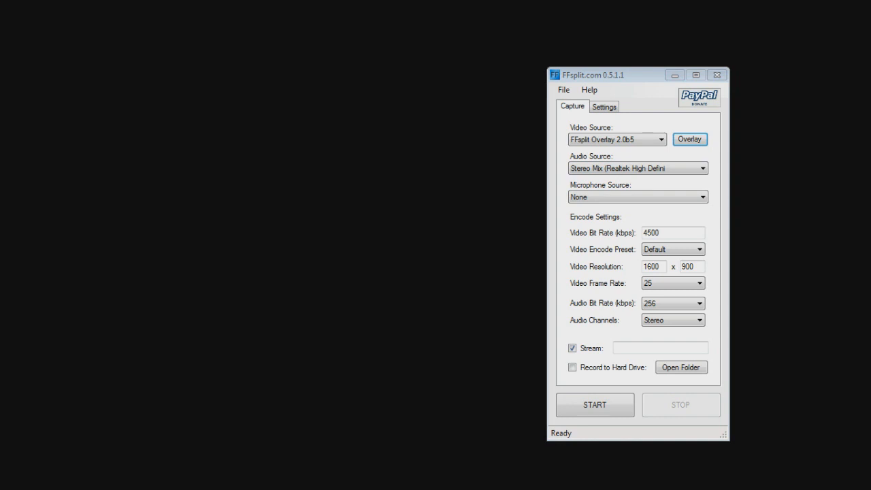
click(690, 139)
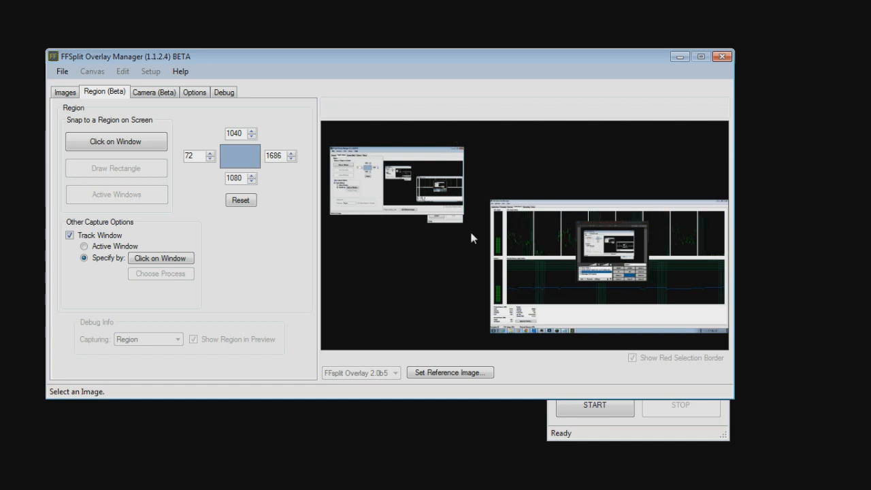
mouse_move(309, 107)
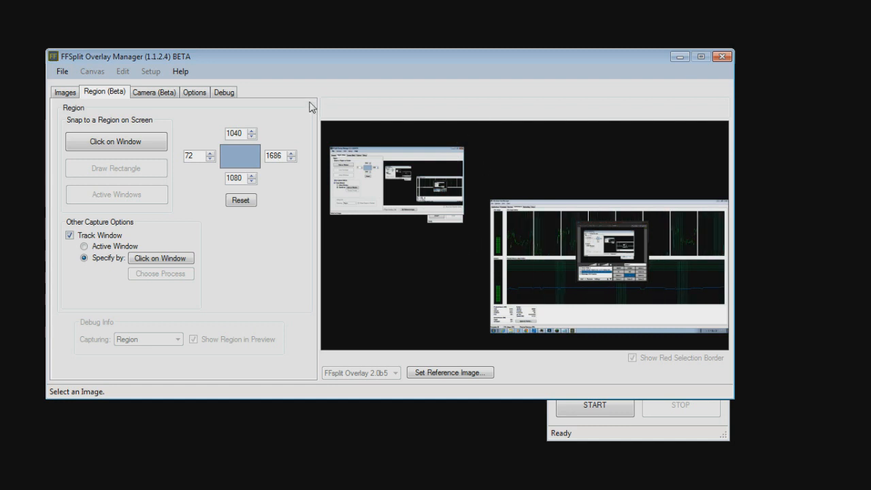
click(115, 141)
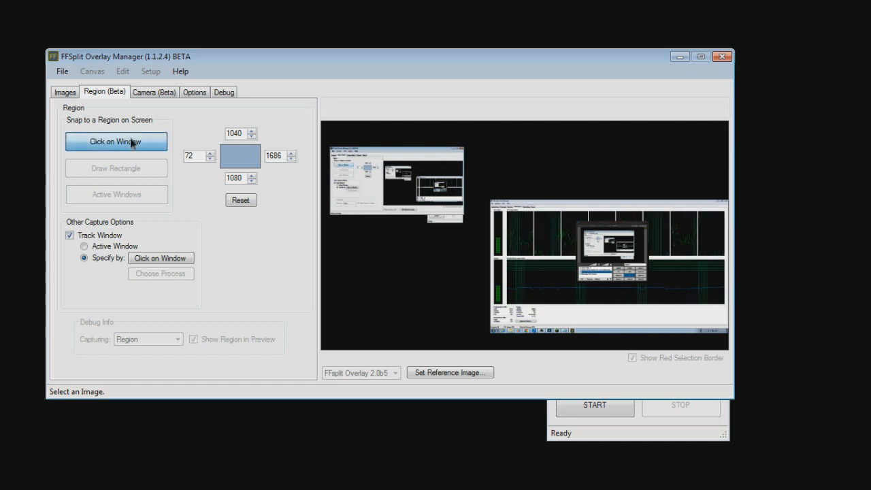
click(115, 141)
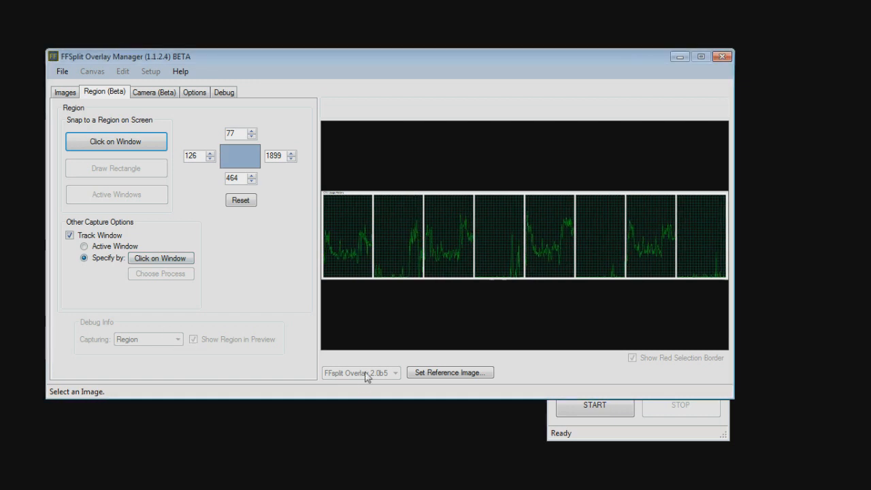
- Review the Camera (Beta) sources, Images and Debug pages of the Overlay Manager
click(153, 92)
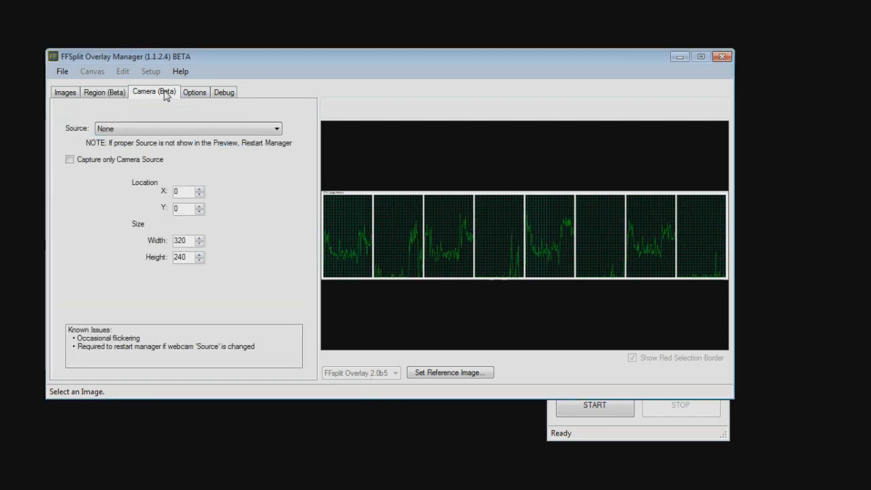
click(187, 128)
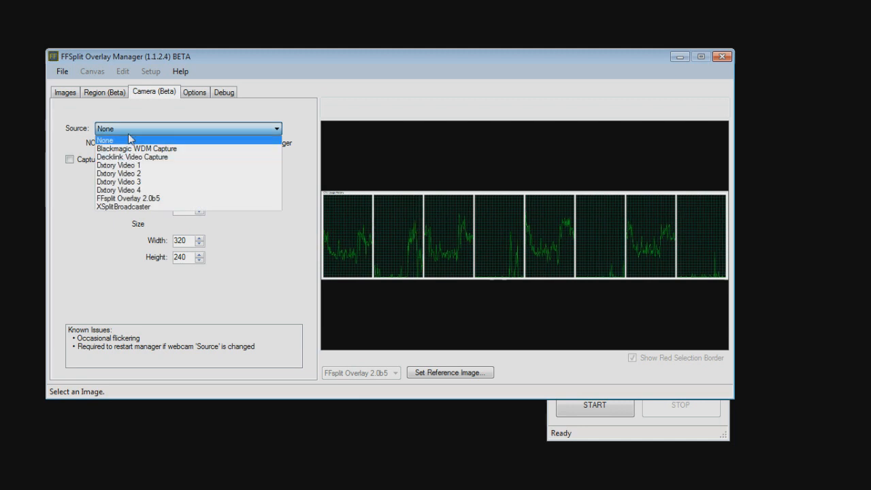
click(65, 91)
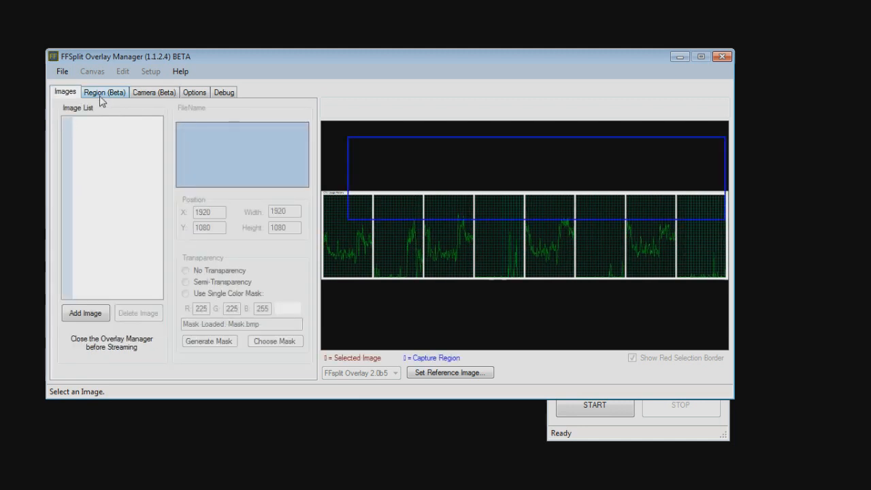
click(224, 92)
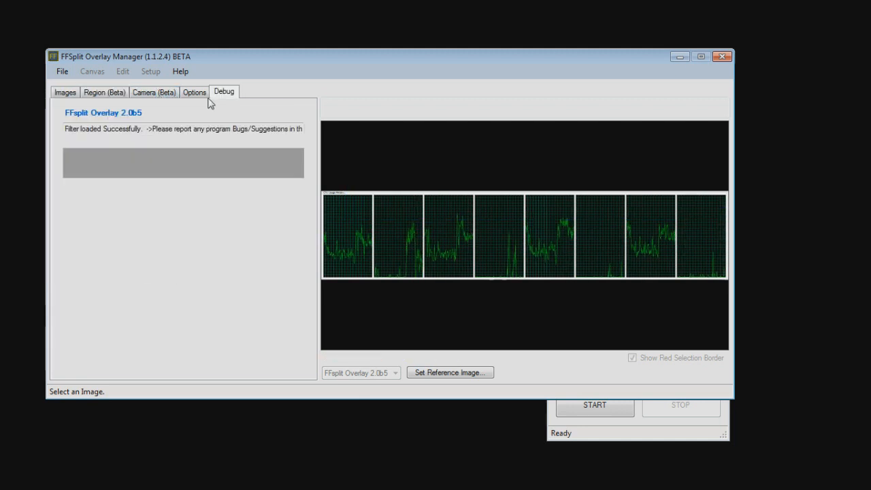
- Keep Capture Quality at Medium on the Options page and close the Overlay Manager
click(195, 92)
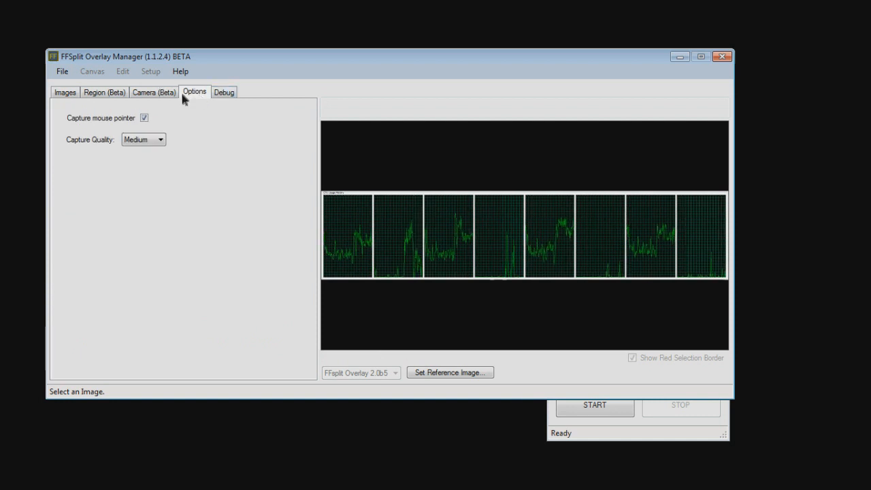
click(160, 139)
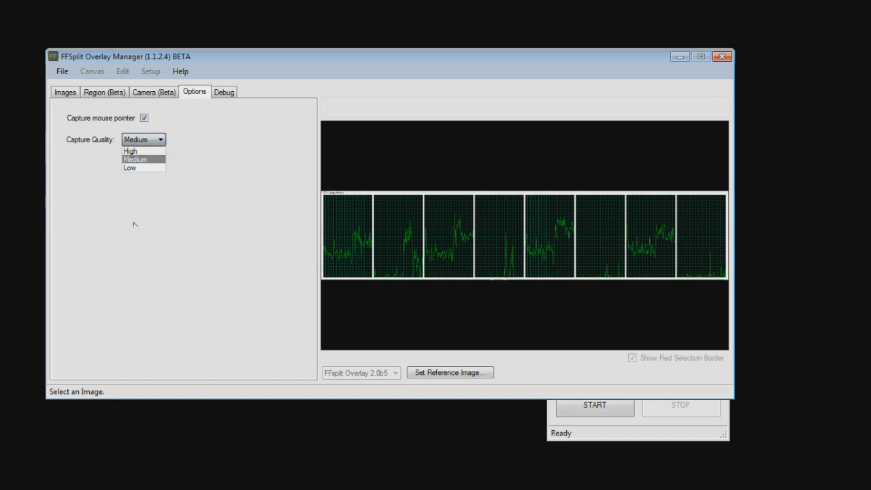
click(135, 158)
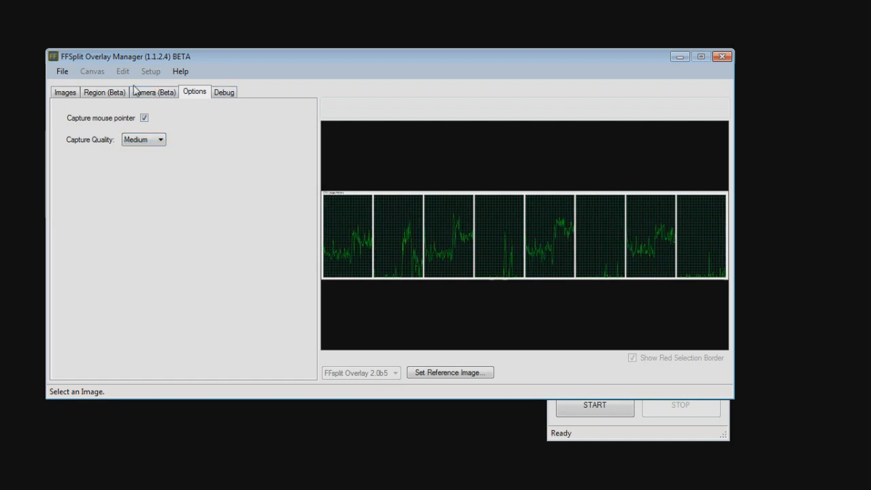
click(61, 71)
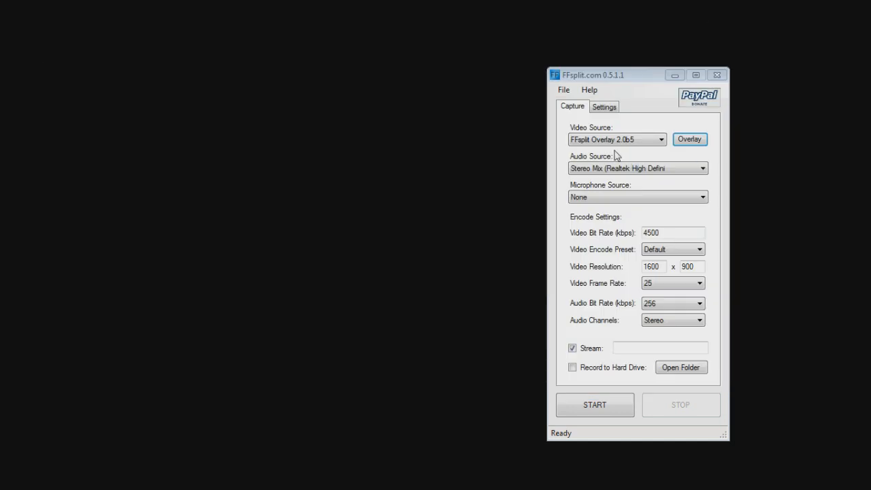
mouse_move(728, 330)
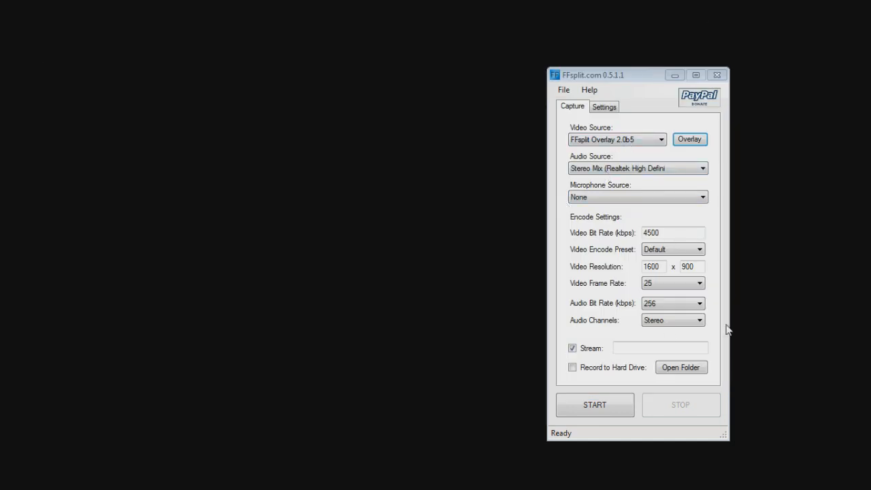
mouse_move(736, 277)
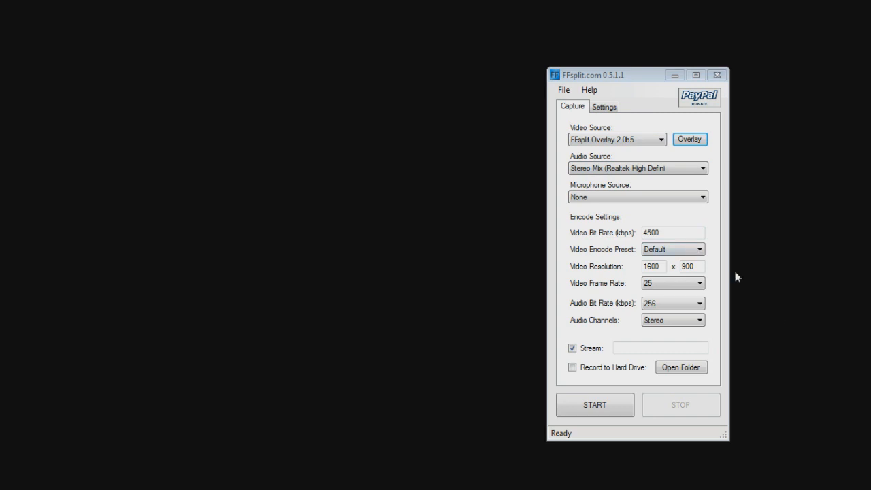
mouse_move(727, 262)
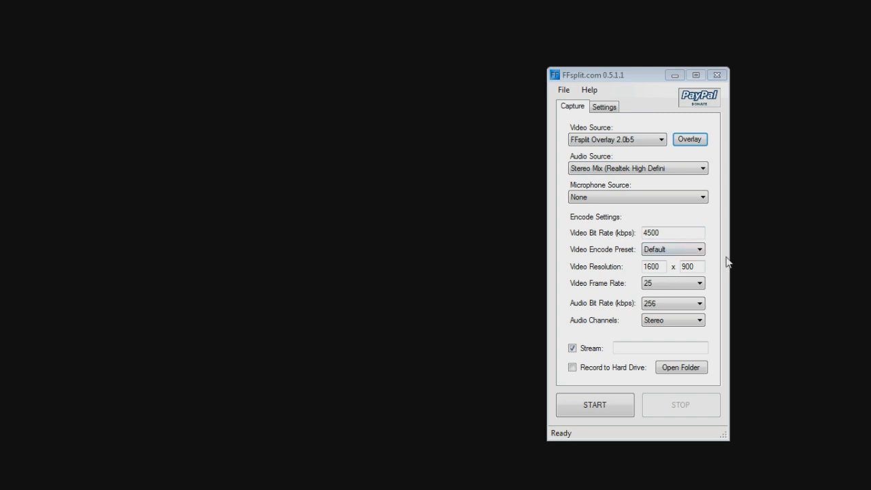
mouse_move(686, 166)
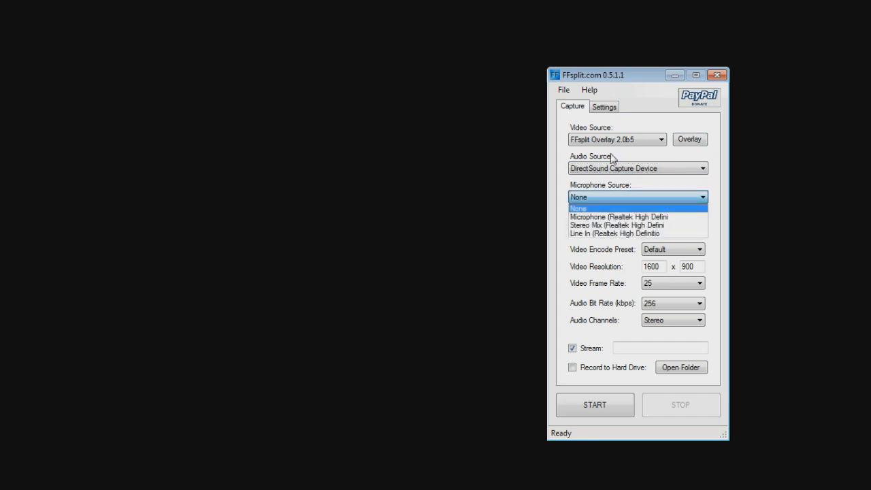
mouse_move(618, 224)
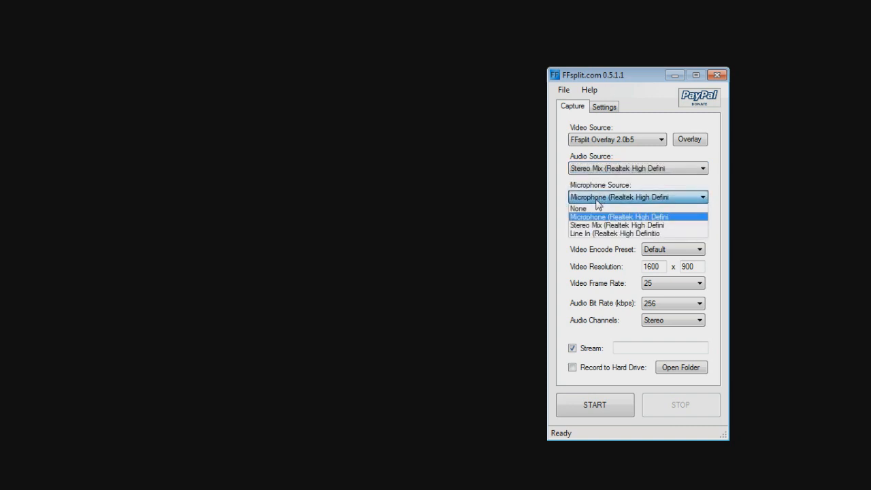
- Set Microphone Source to None and the video bit rate to 4000 kbps
click(578, 208)
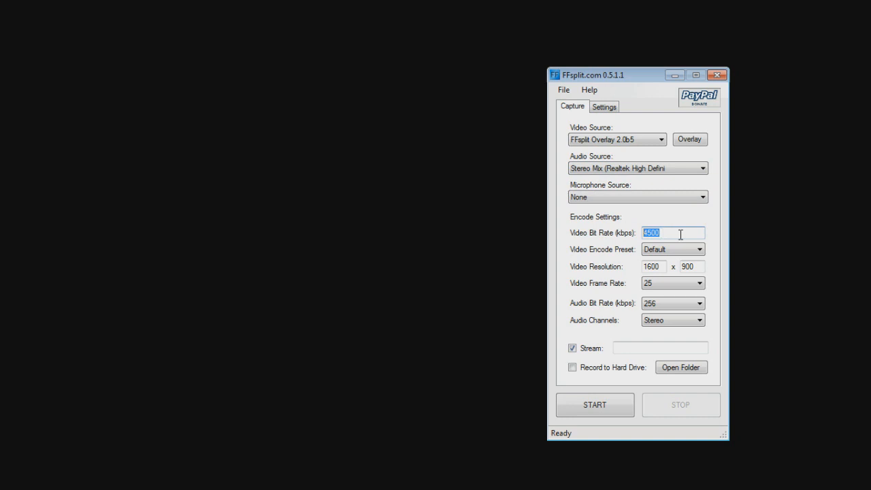
mouse_move(579, 211)
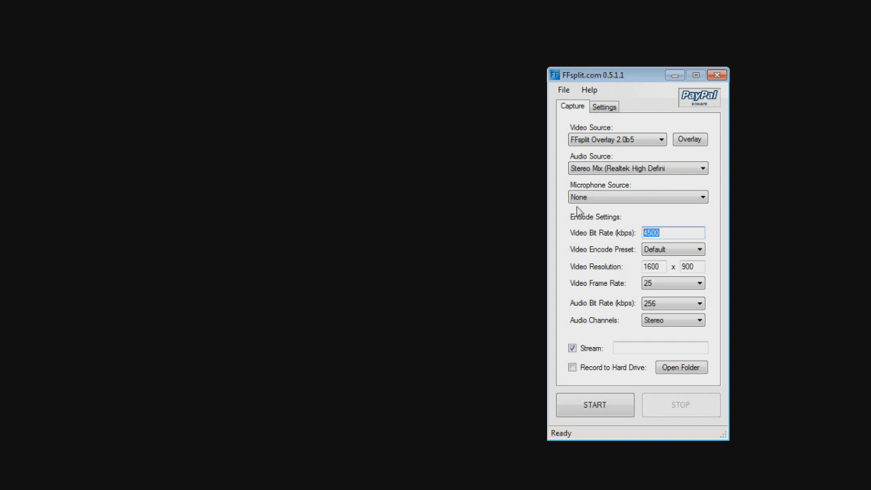
text(500)
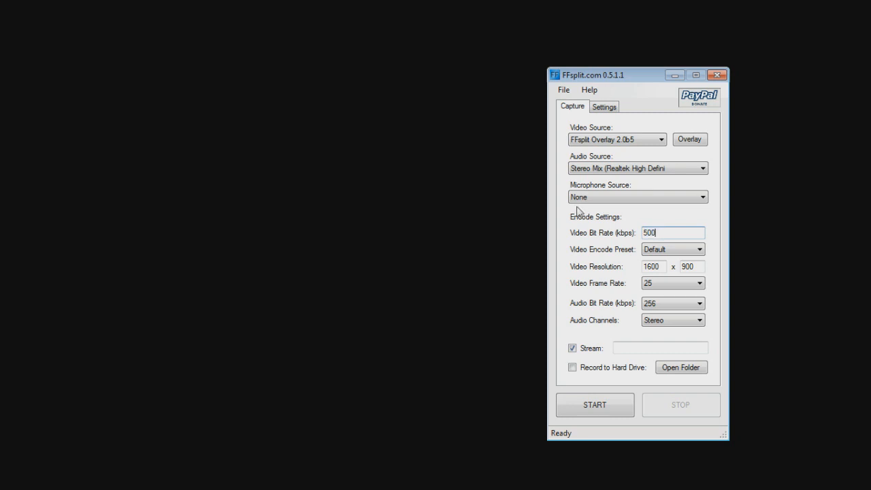
text(4000)
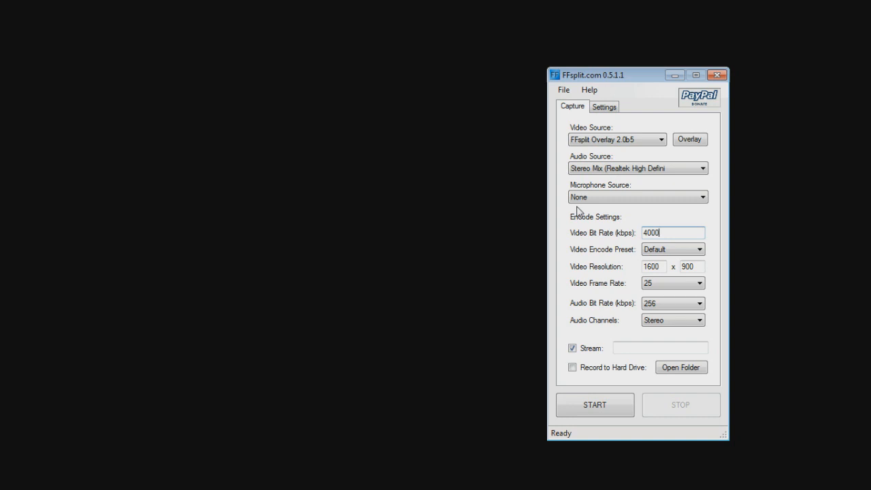
mouse_move(772, 275)
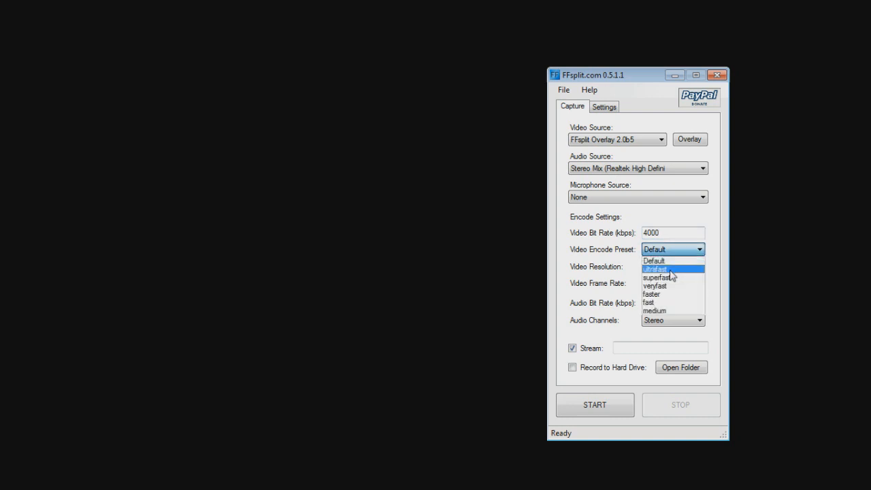
mouse_move(674, 260)
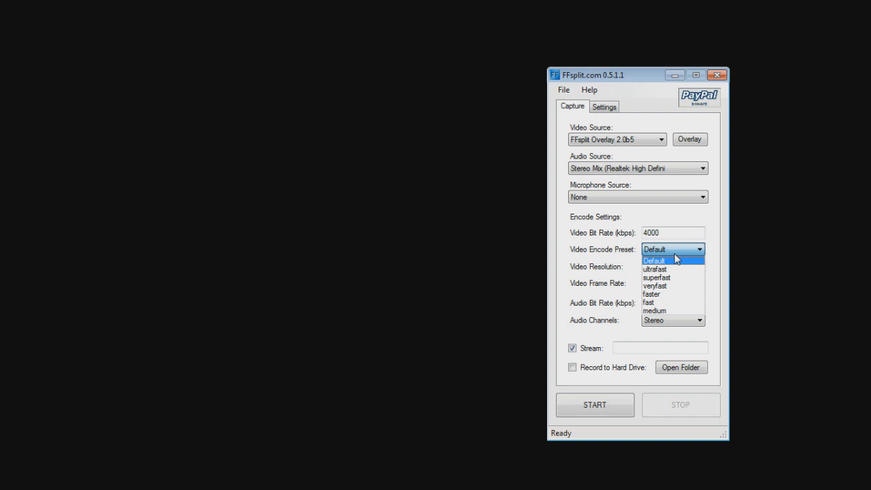
mouse_move(674, 269)
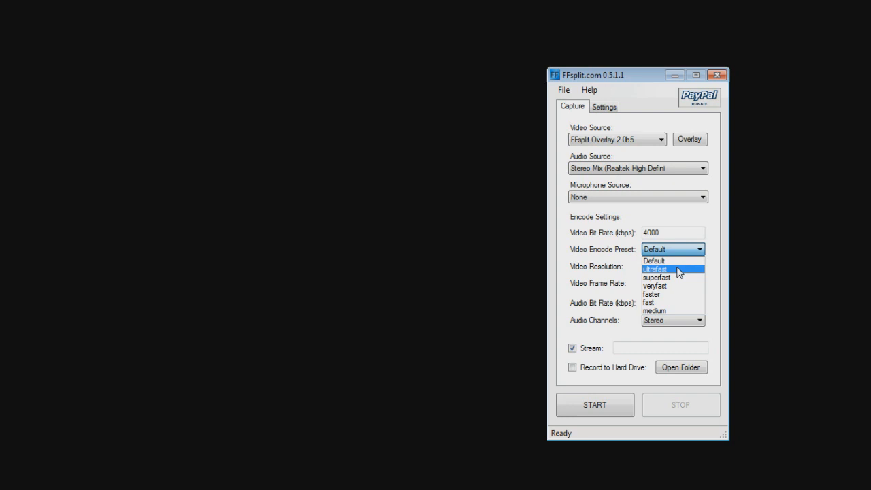
- Change the video encode preset from ultrafast to veryfast, then select the 1600 width value
click(654, 269)
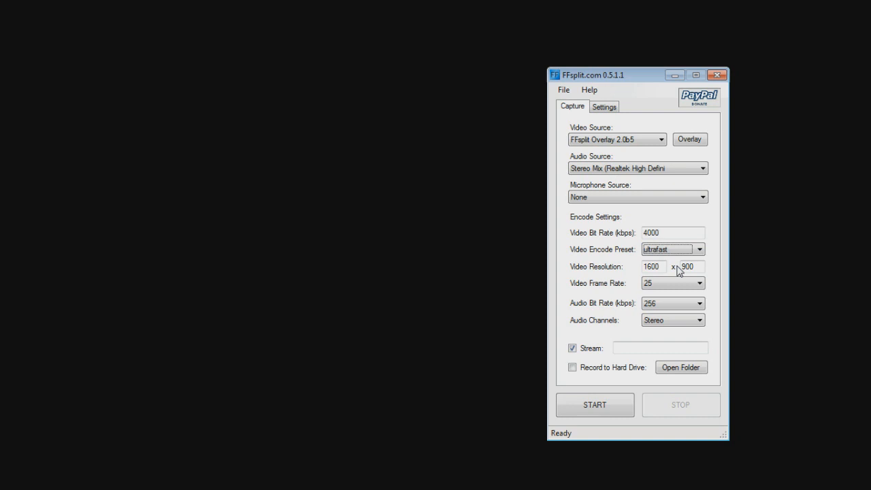
click(698, 249)
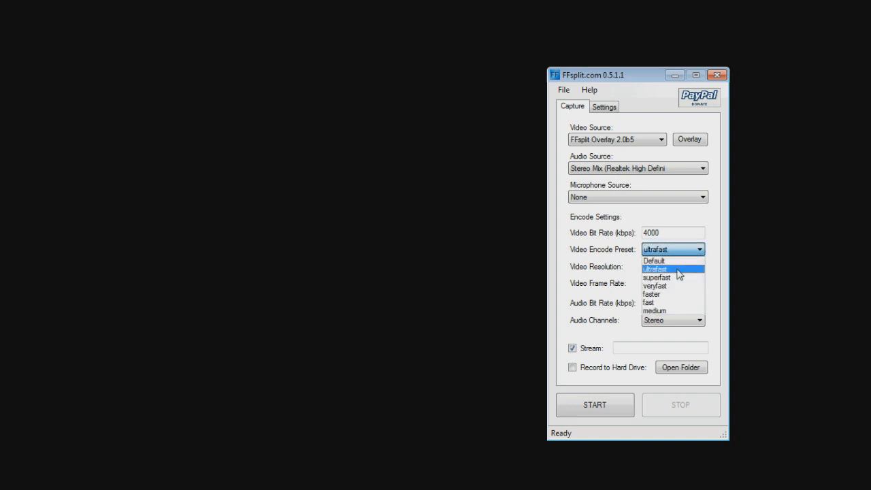
click(655, 285)
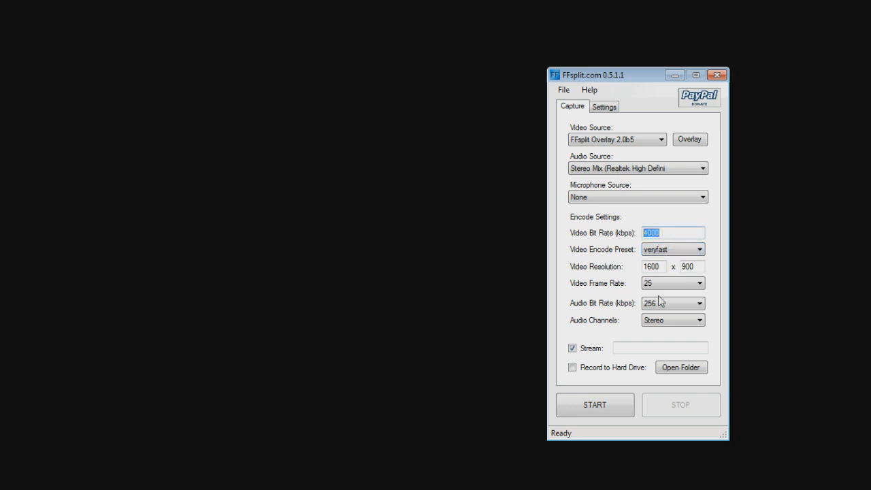
click(652, 267)
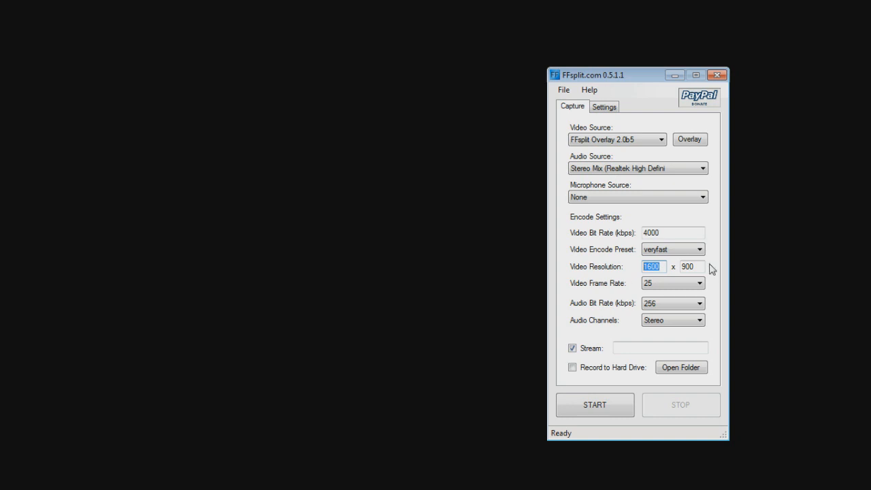
click(690, 267)
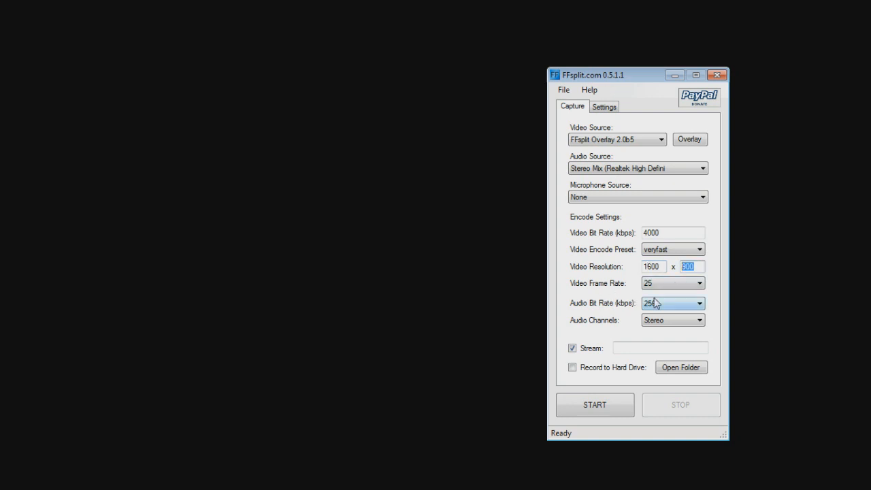
click(700, 282)
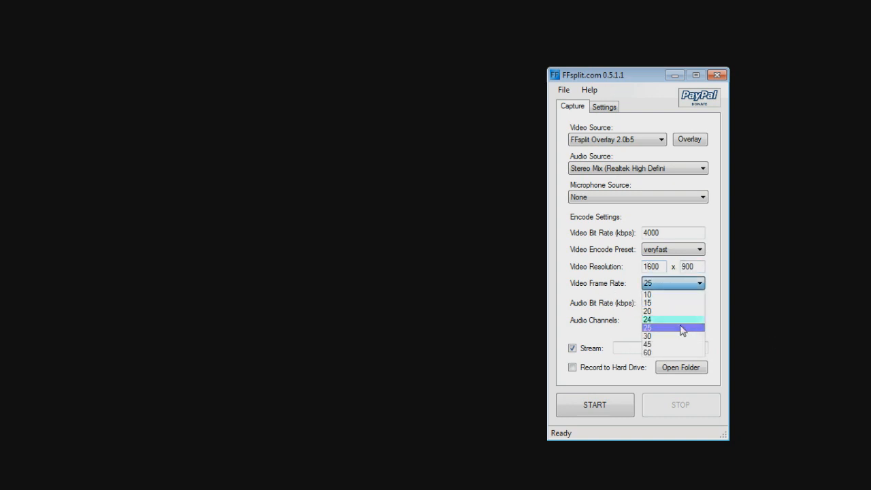
mouse_move(677, 320)
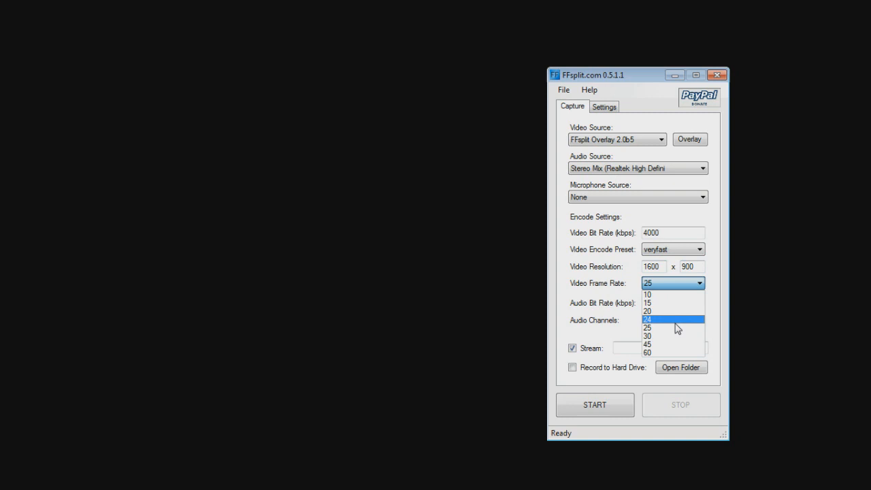
mouse_move(660, 345)
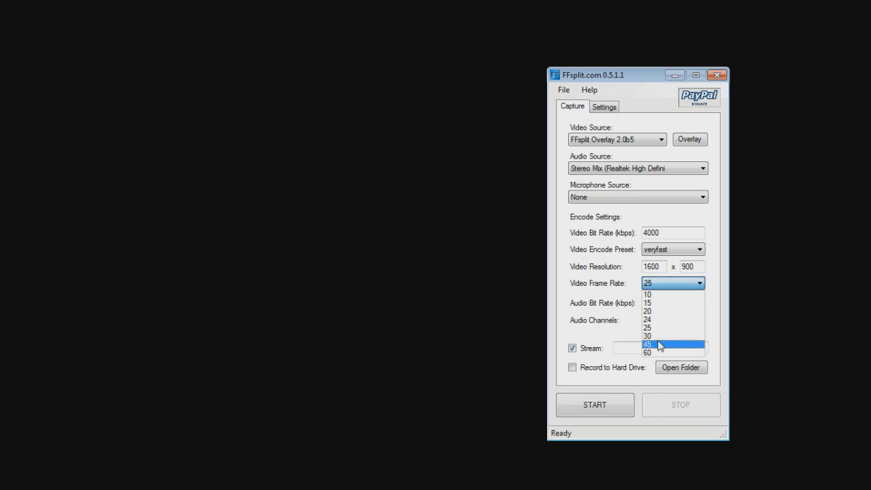
mouse_move(647, 353)
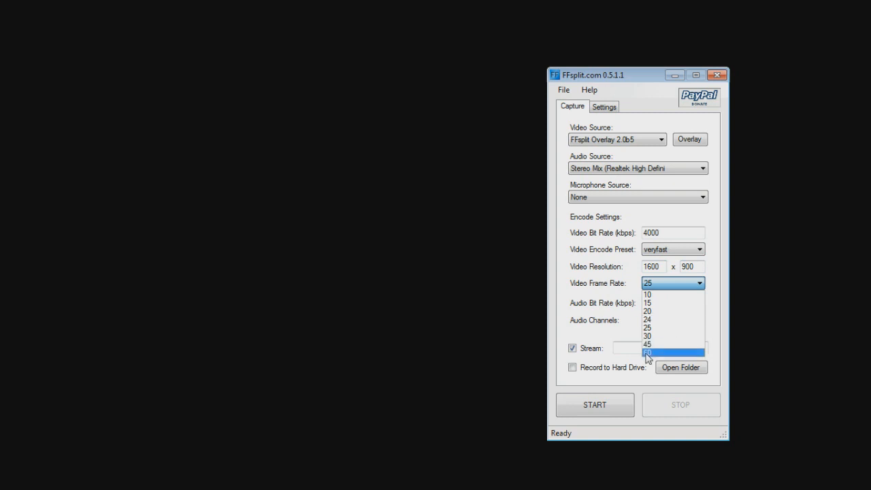
mouse_move(657, 361)
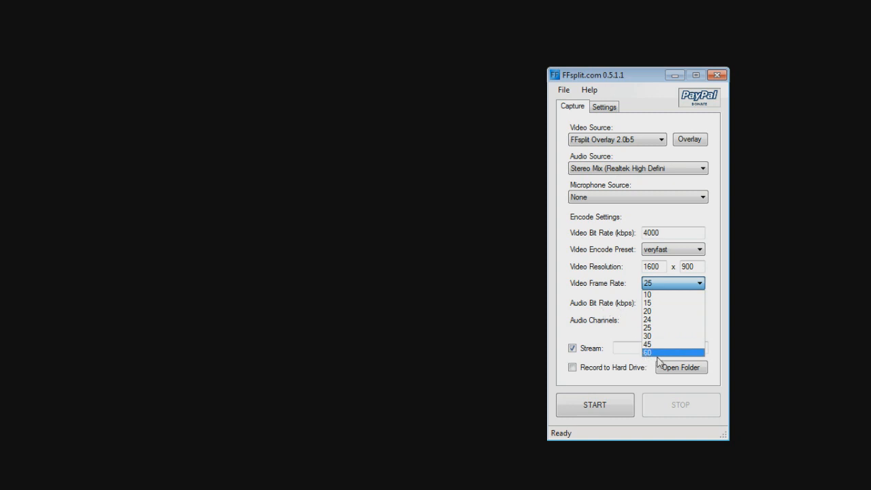
mouse_move(643, 354)
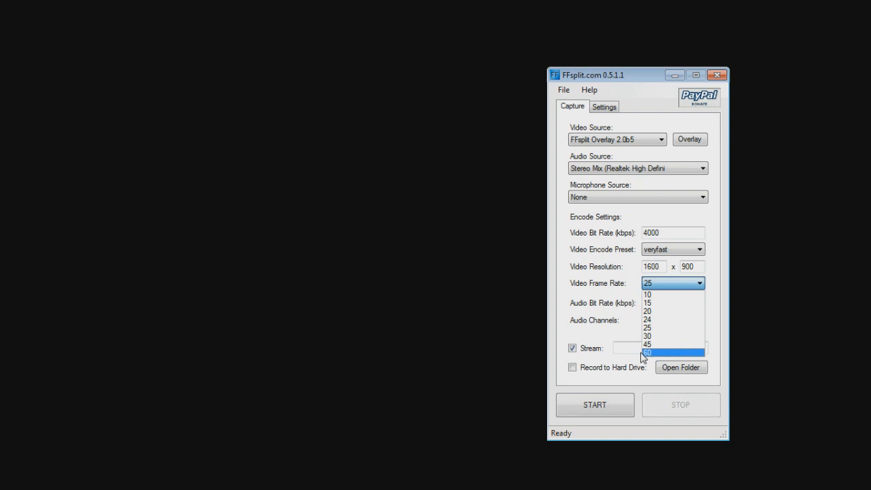
mouse_move(653, 320)
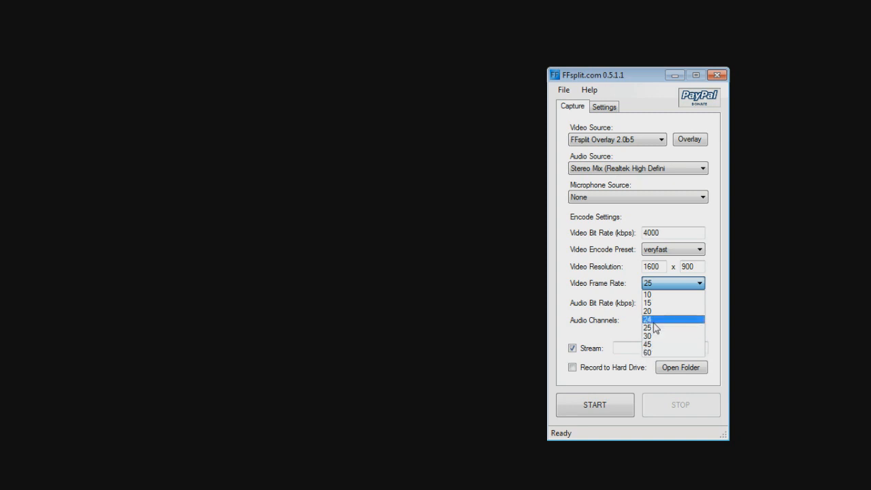
mouse_move(653, 327)
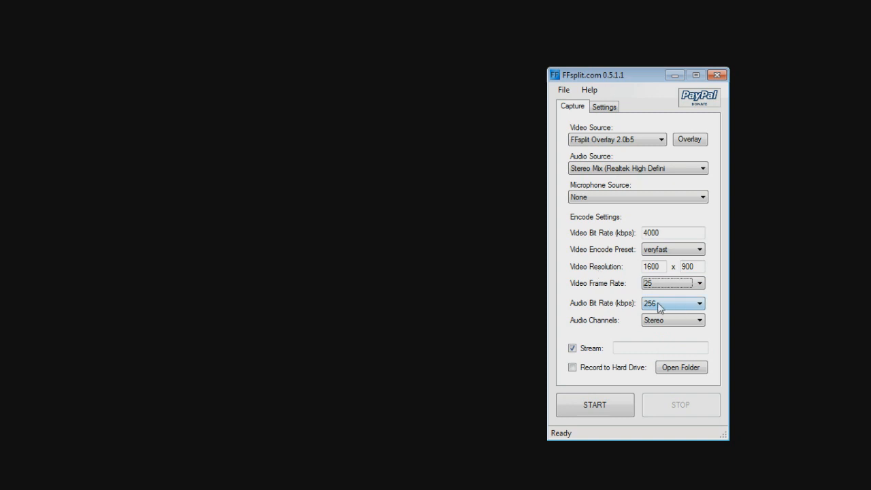
click(699, 303)
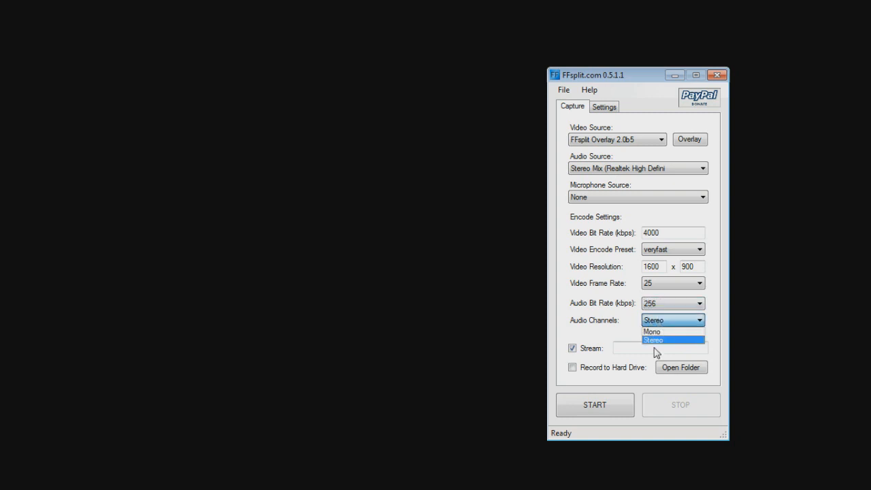
click(653, 340)
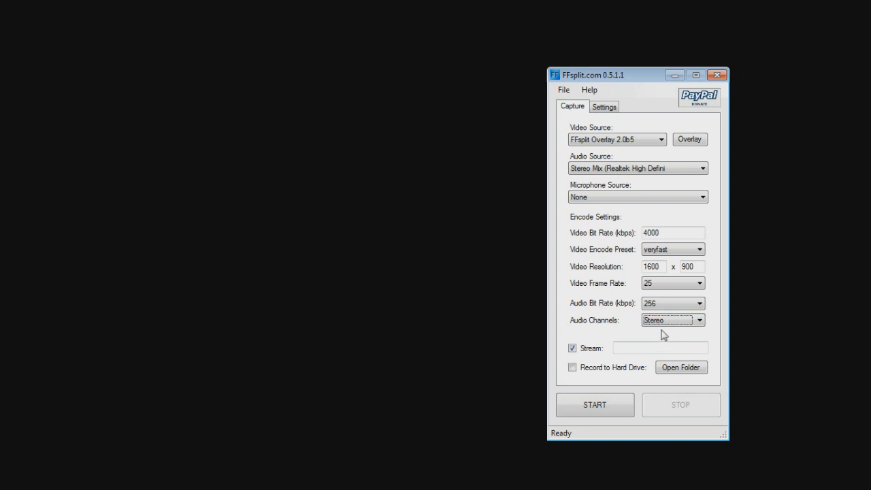
mouse_move(448, 356)
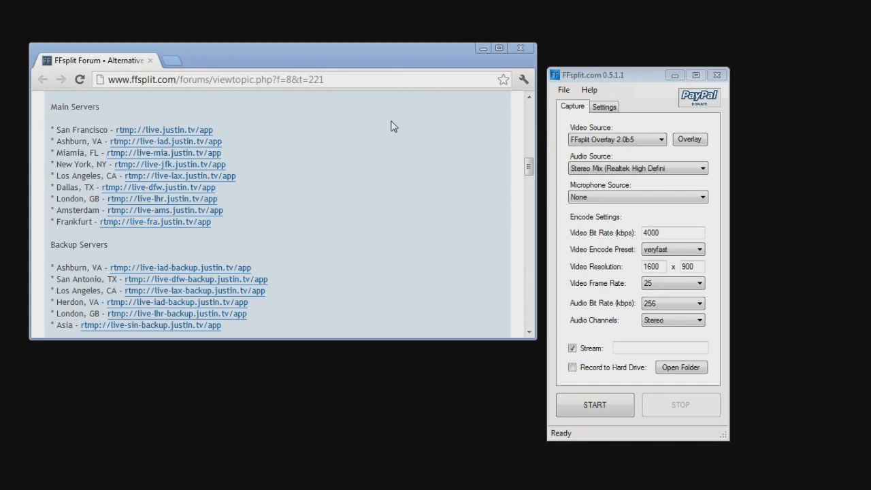
- Show the Settings page with update check and temporary/recording folder paths
click(604, 107)
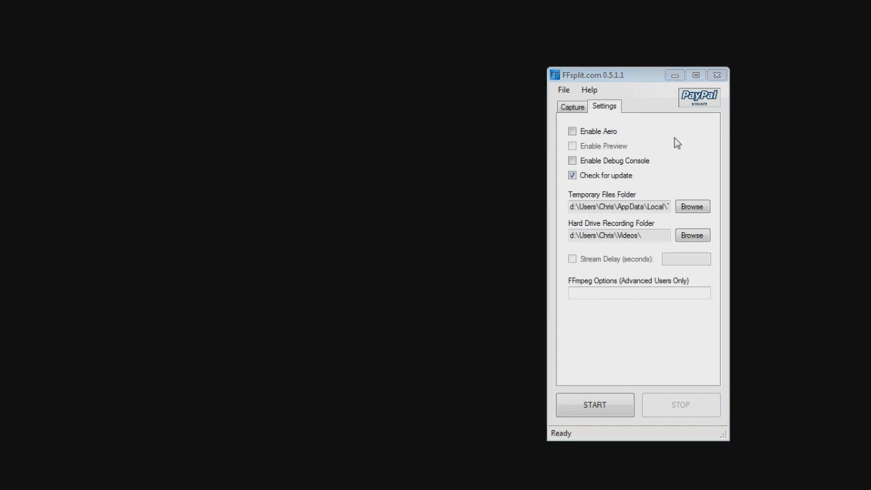